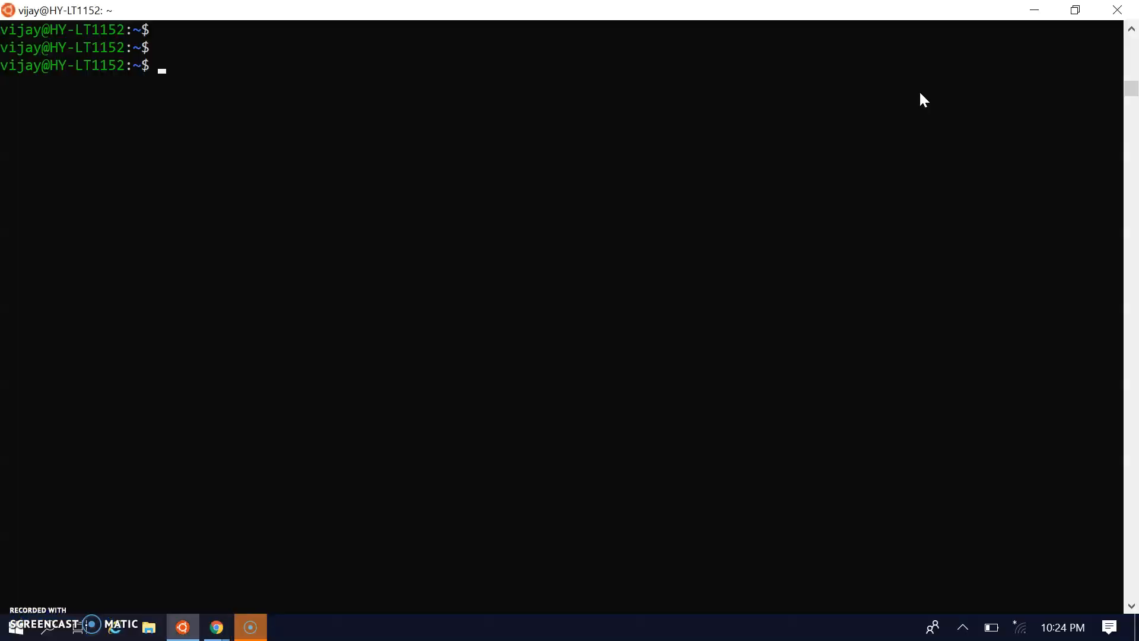
Bring the browser with the running EC2 instance's details page to the front.
click(216, 627)
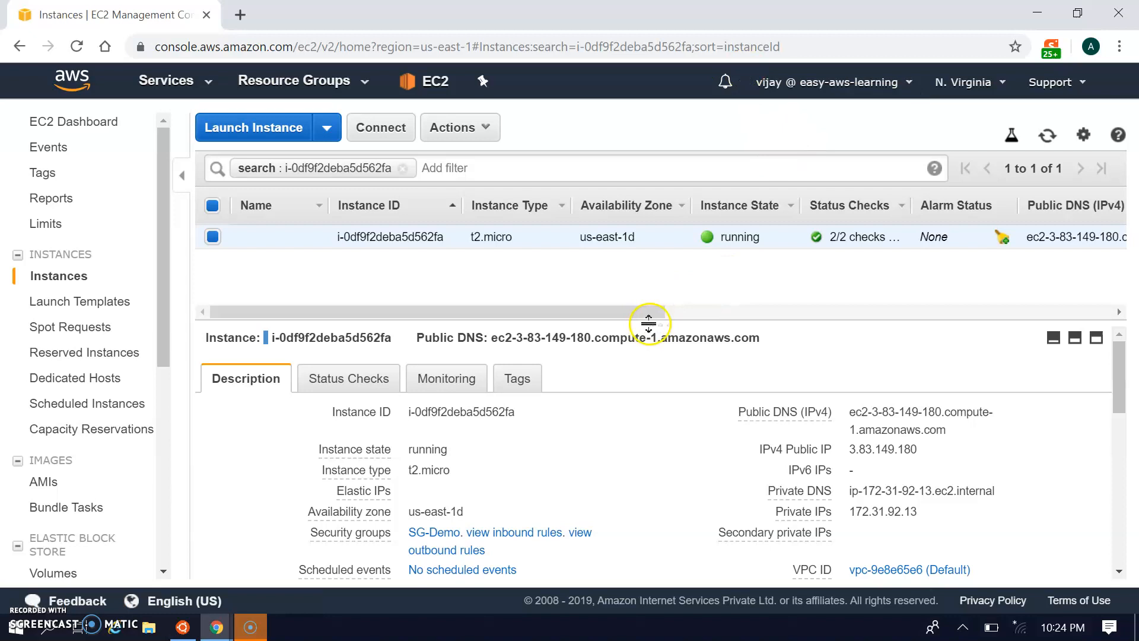
Enlarge the details pane and select the instance's public IPv4 address 3.83.149.180.
drag(648, 321, 648, 277)
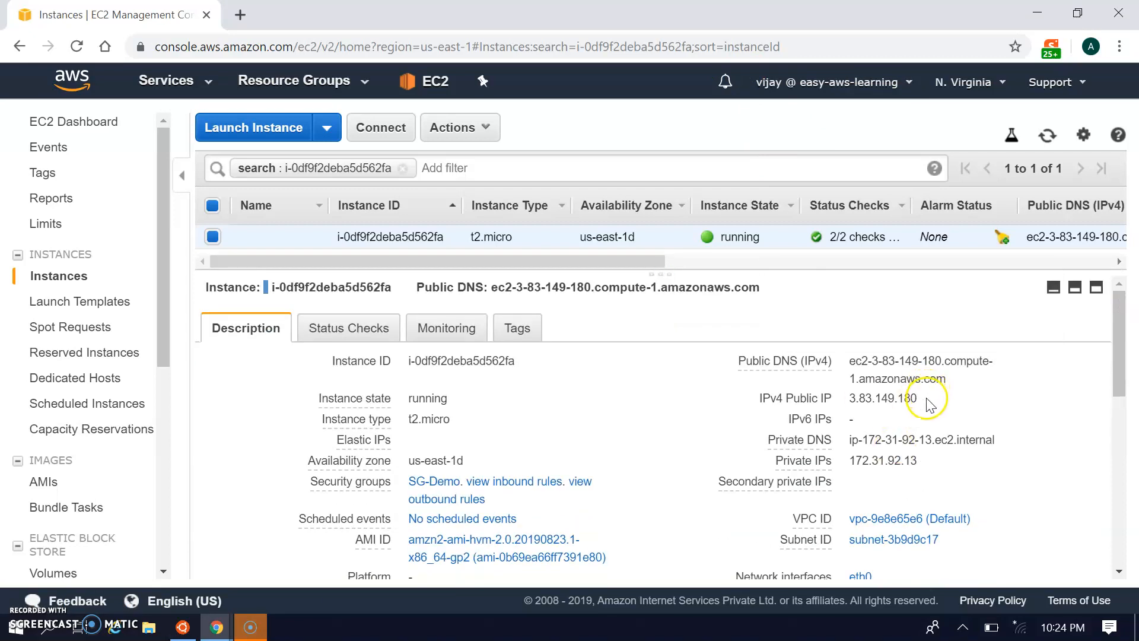
click(933, 401)
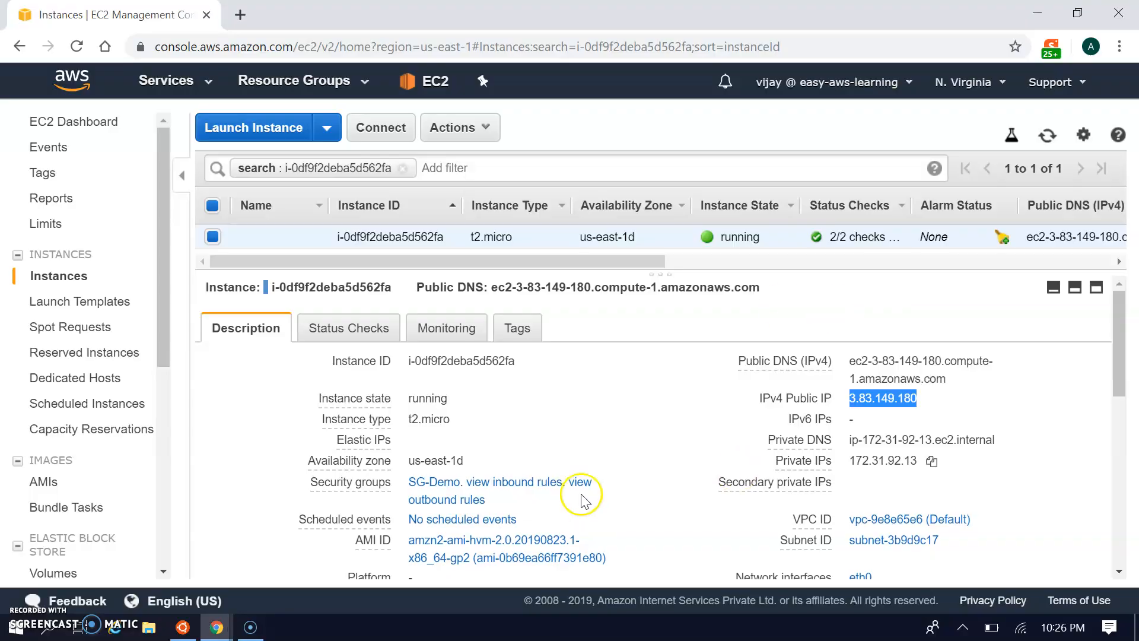
mouse_move(435, 481)
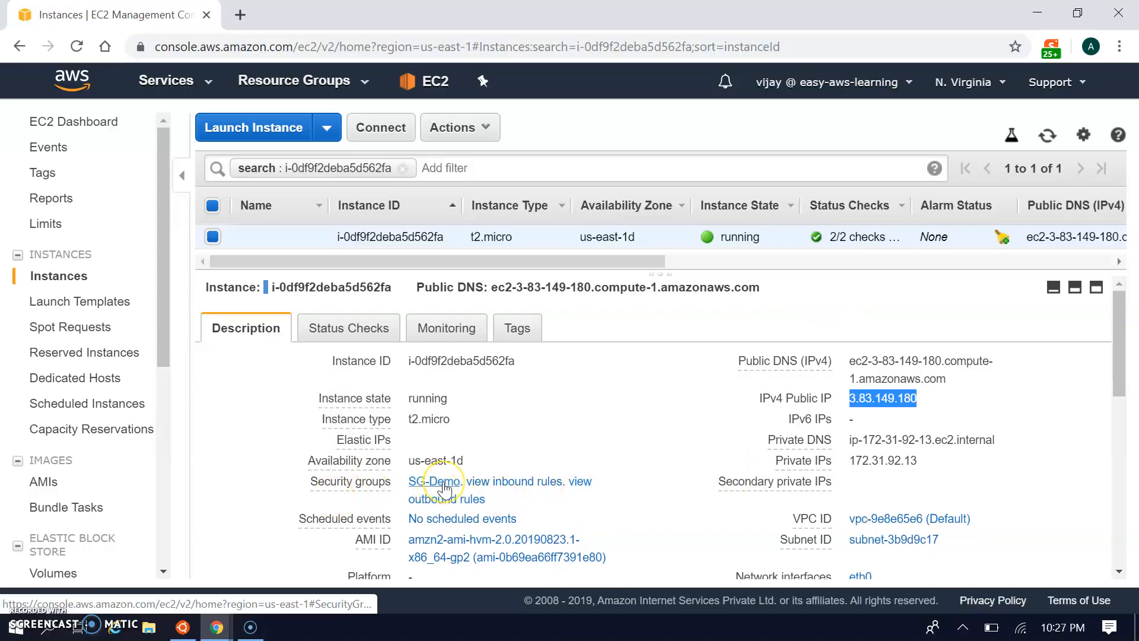
Open SG-Demo and review its inbound SSH rule on port 22 from 0.0.0.0/0, outbound rules and tags.
click(434, 480)
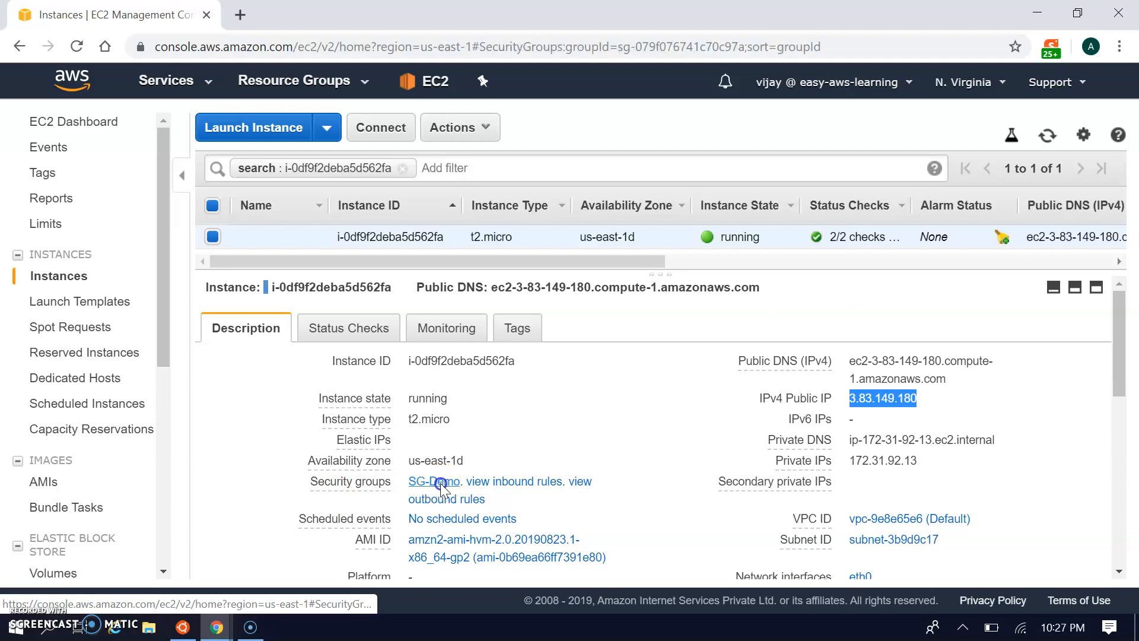
click(432, 481)
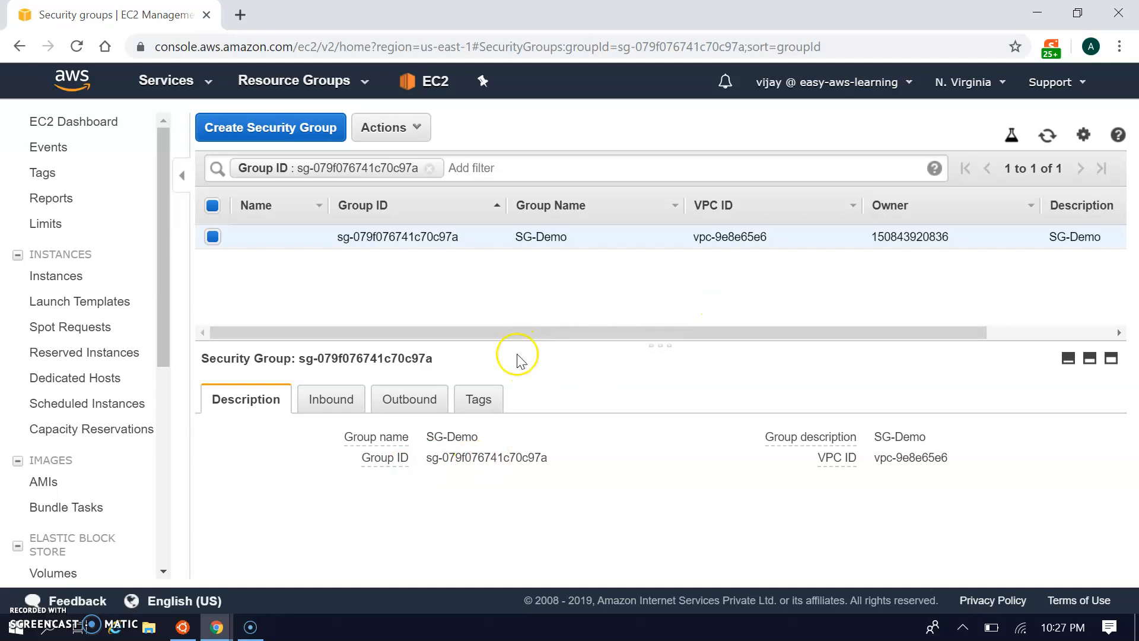
mouse_move(316, 236)
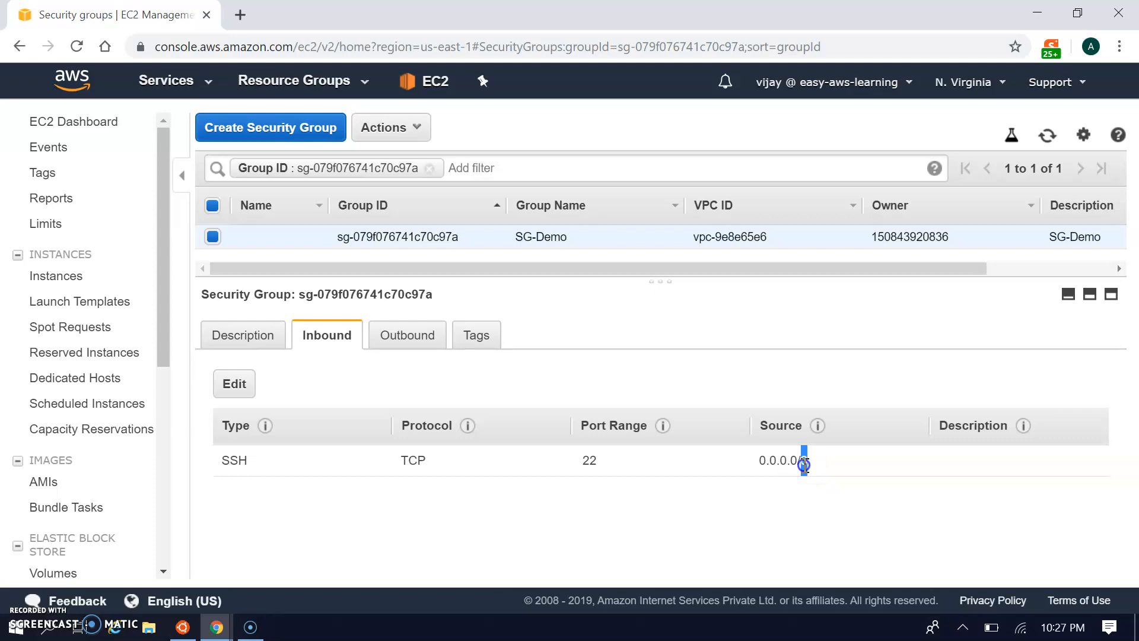
double_click(780, 460)
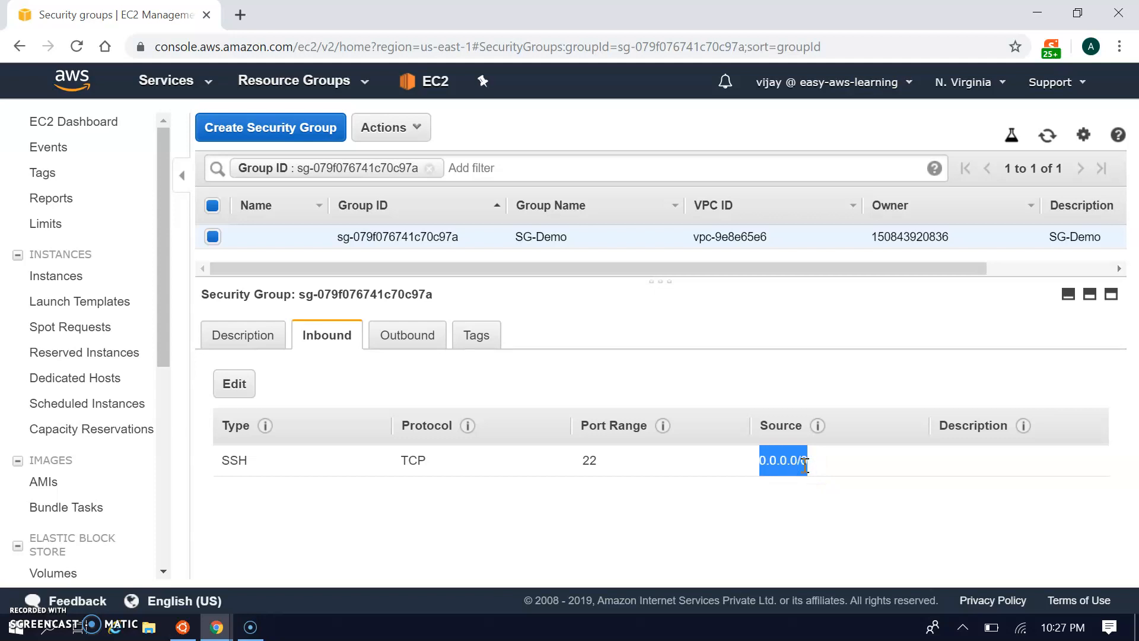
click(407, 335)
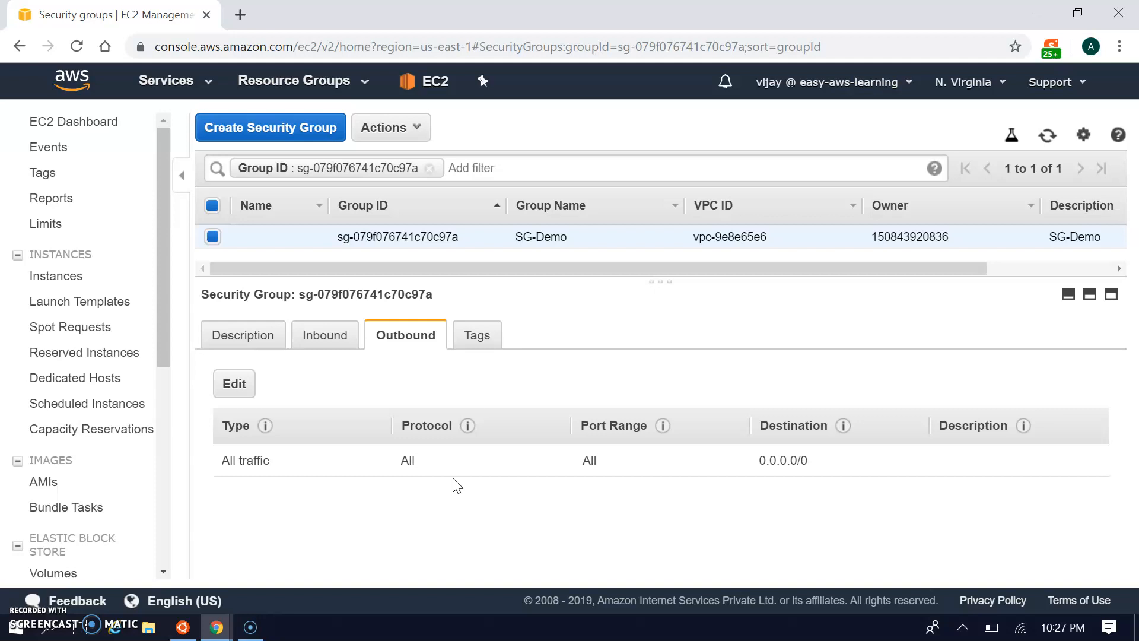
click(474, 335)
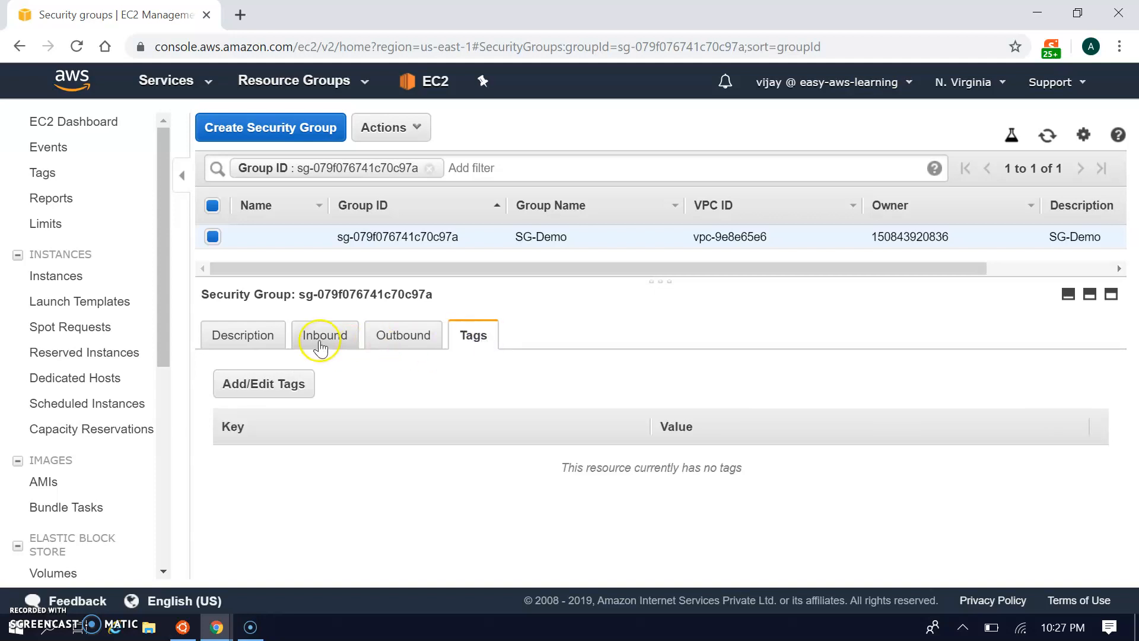
click(326, 335)
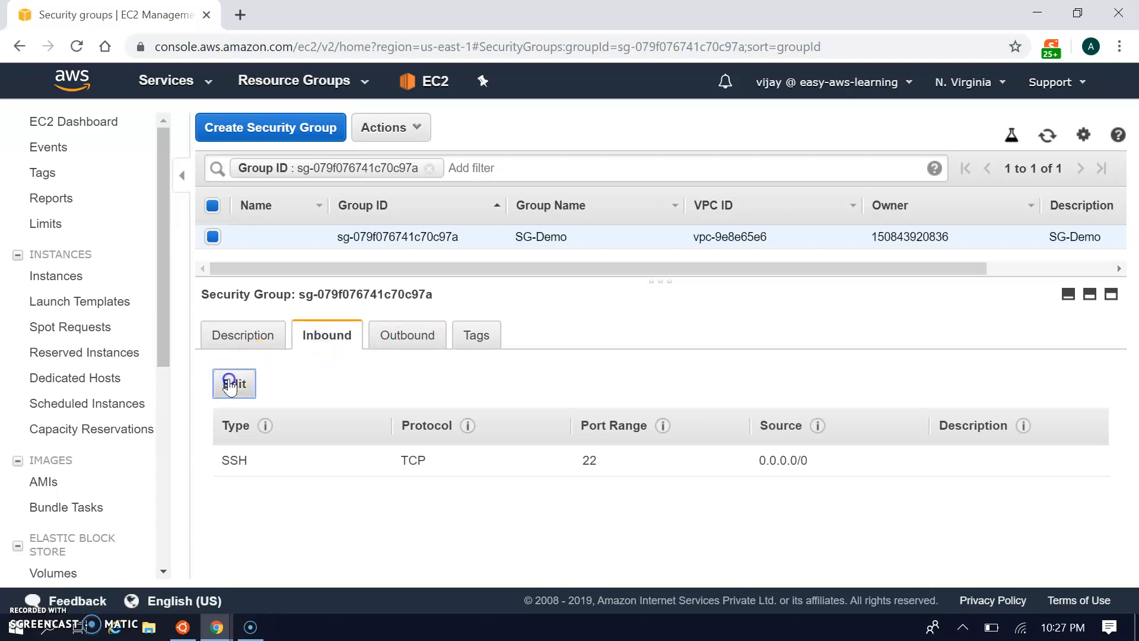
Remove SG-Demo's inbound SSH rule and save, leaving no inbound rules.
click(234, 383)
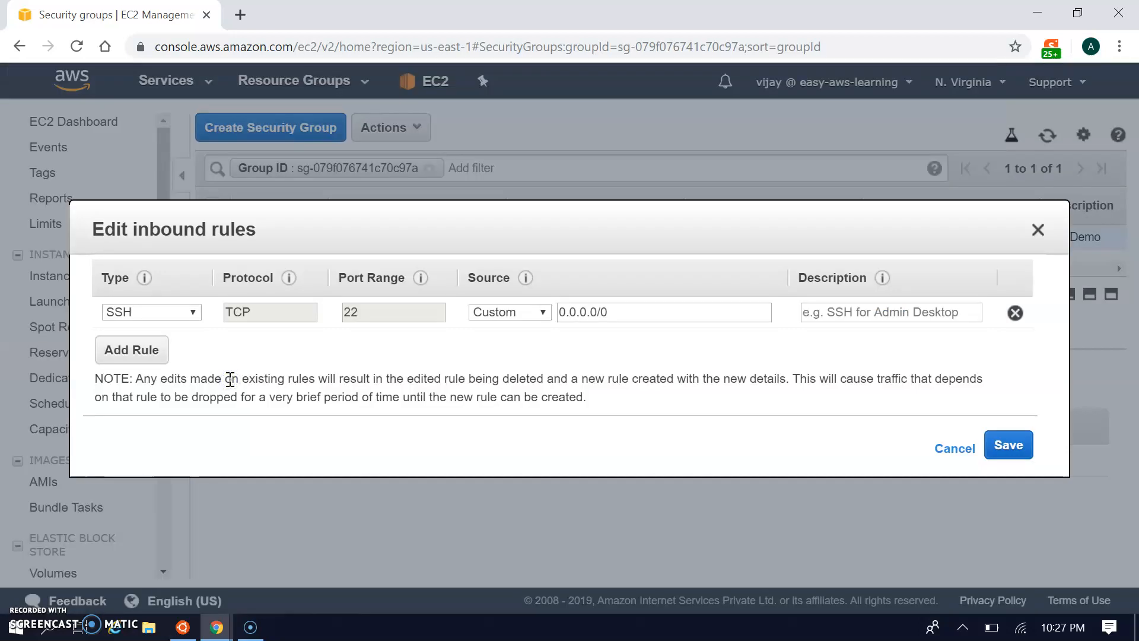
mouse_move(510, 323)
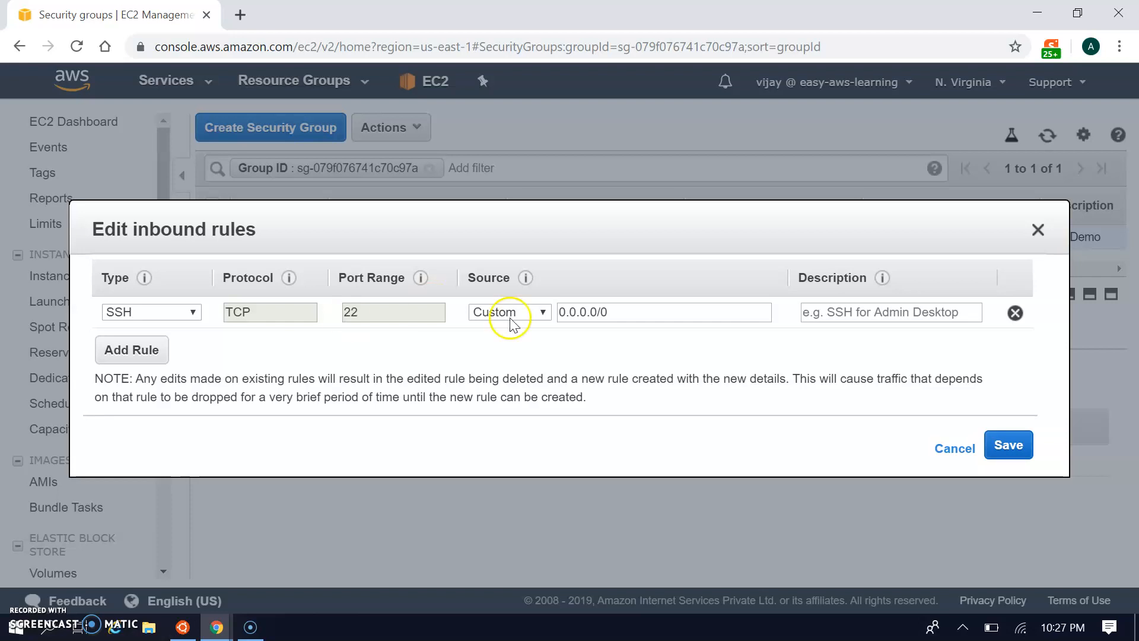
mouse_move(1014, 319)
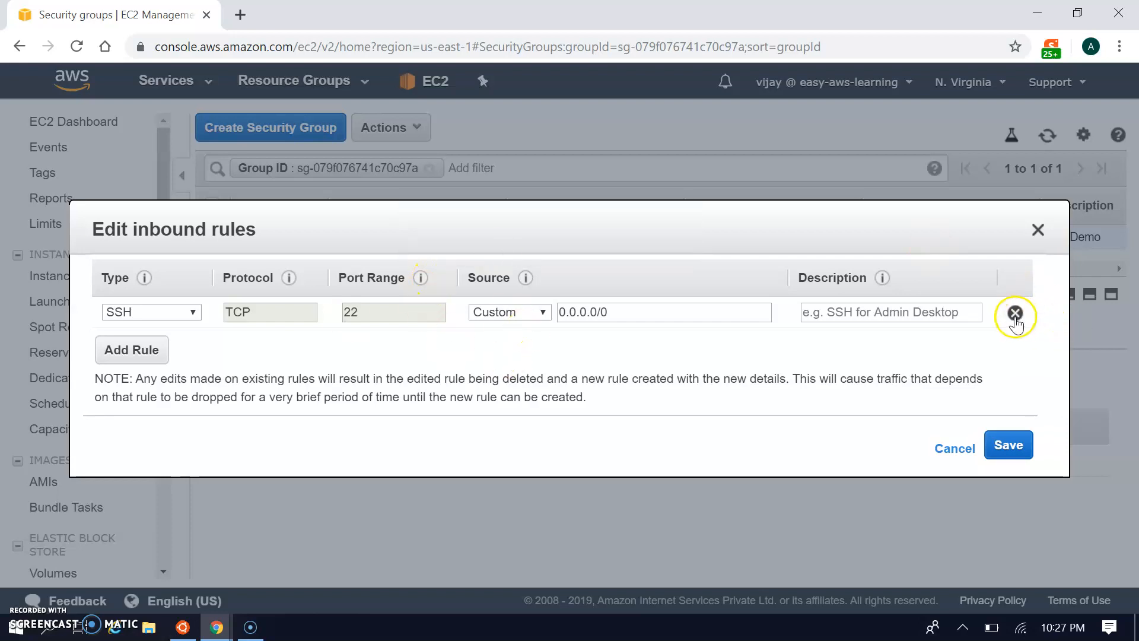
click(1015, 312)
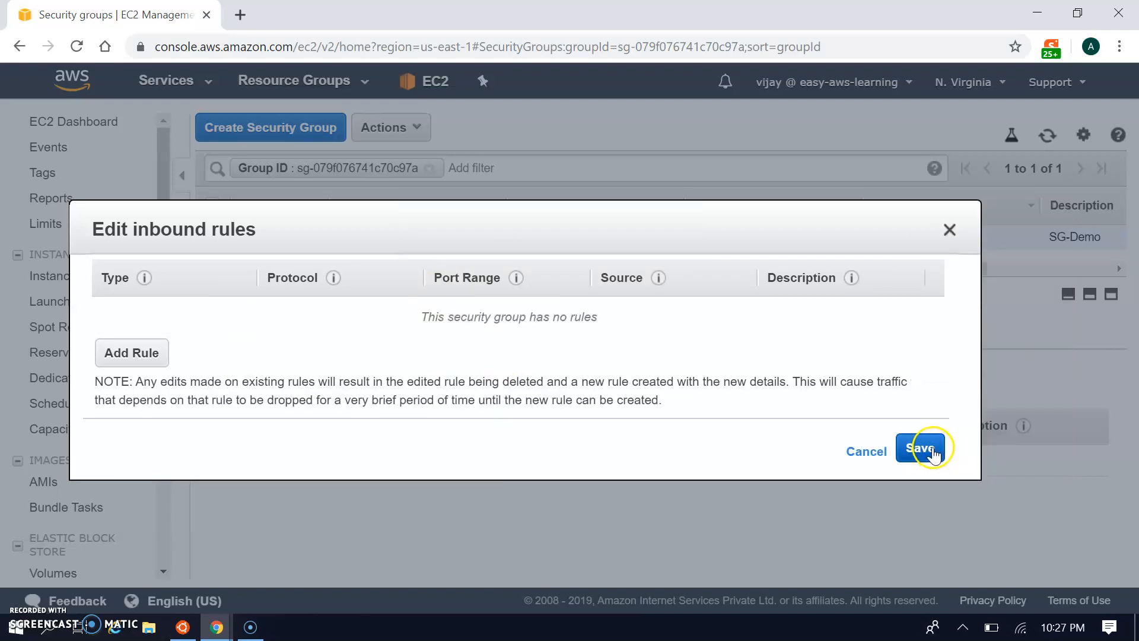
click(920, 451)
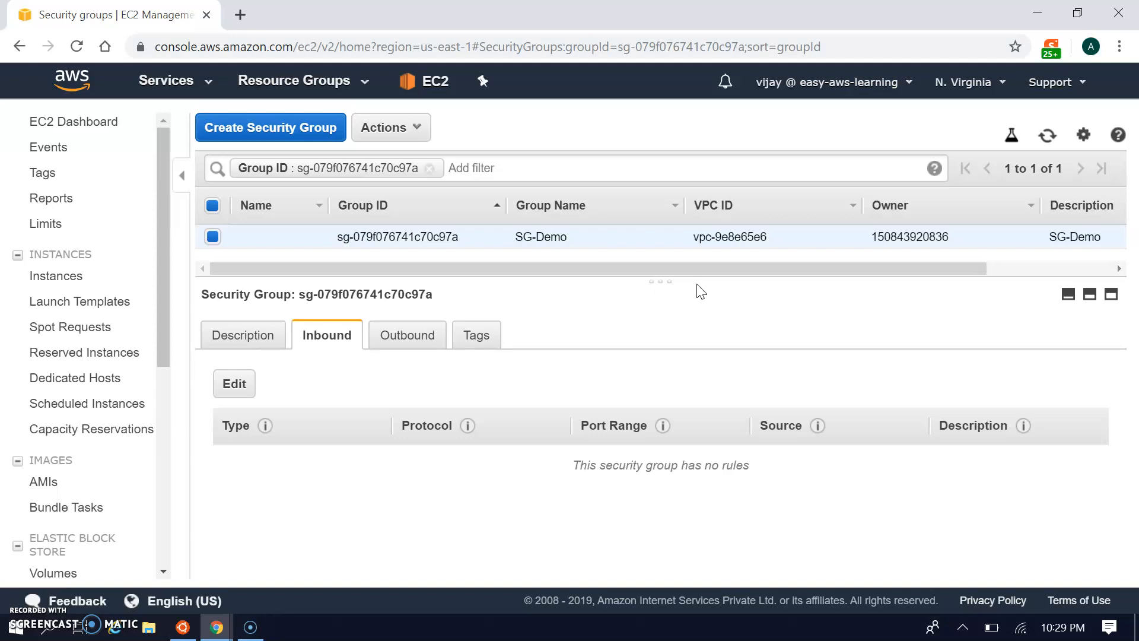
key(alt+tab)
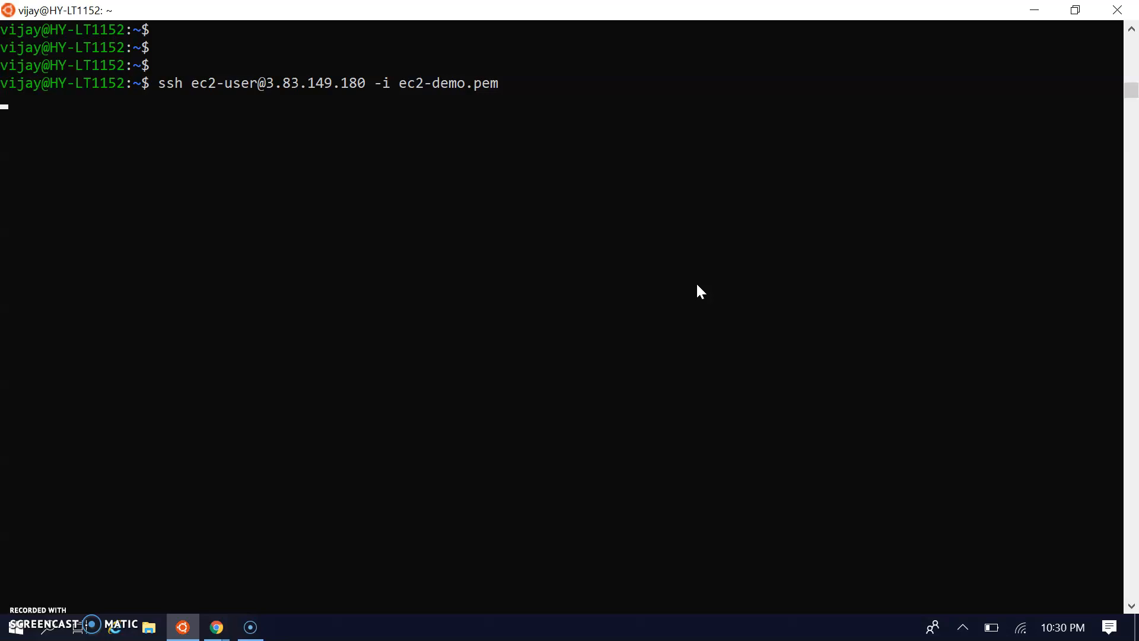
key(Return)
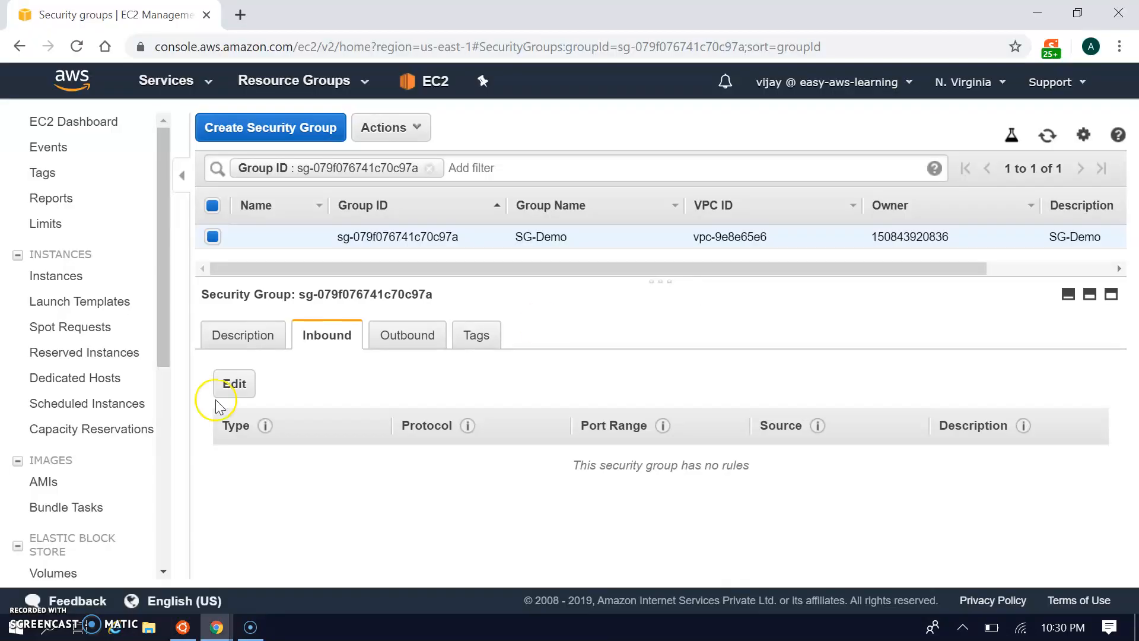
Add an inbound SSH rule to SG-Demo with source Anywhere (0.0.0.0/0, ::/0).
click(233, 384)
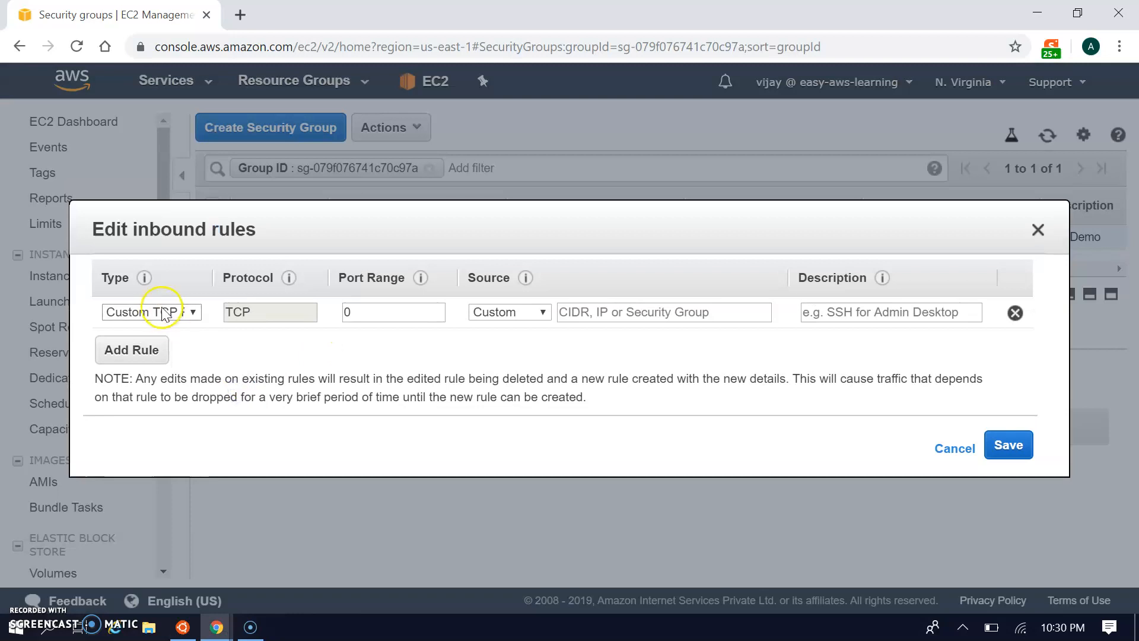
click(151, 312)
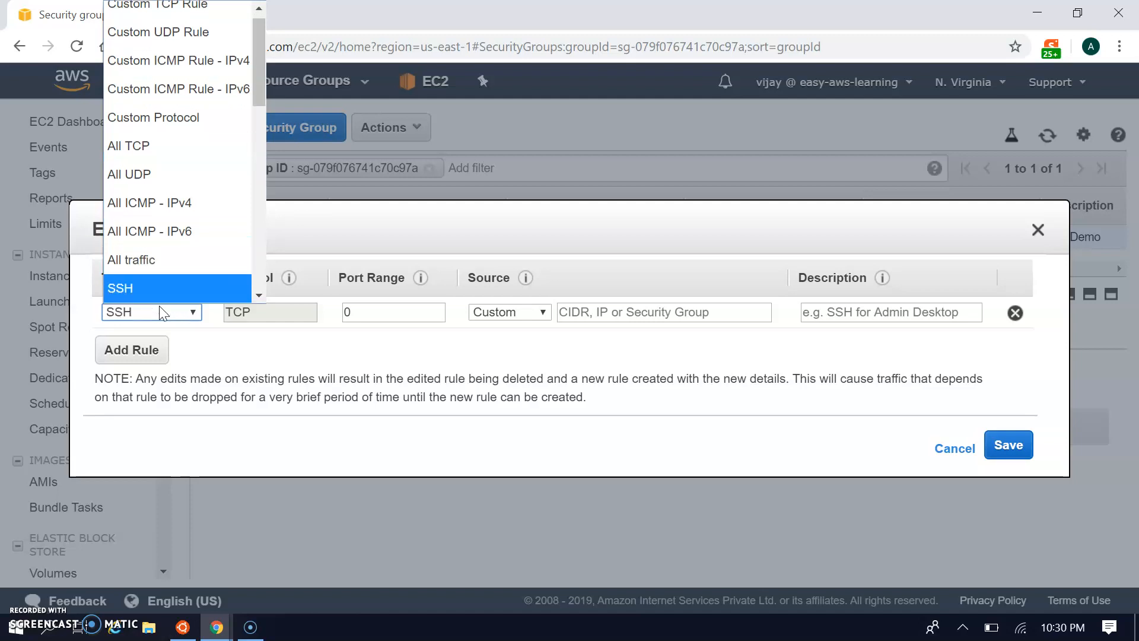
click(510, 312)
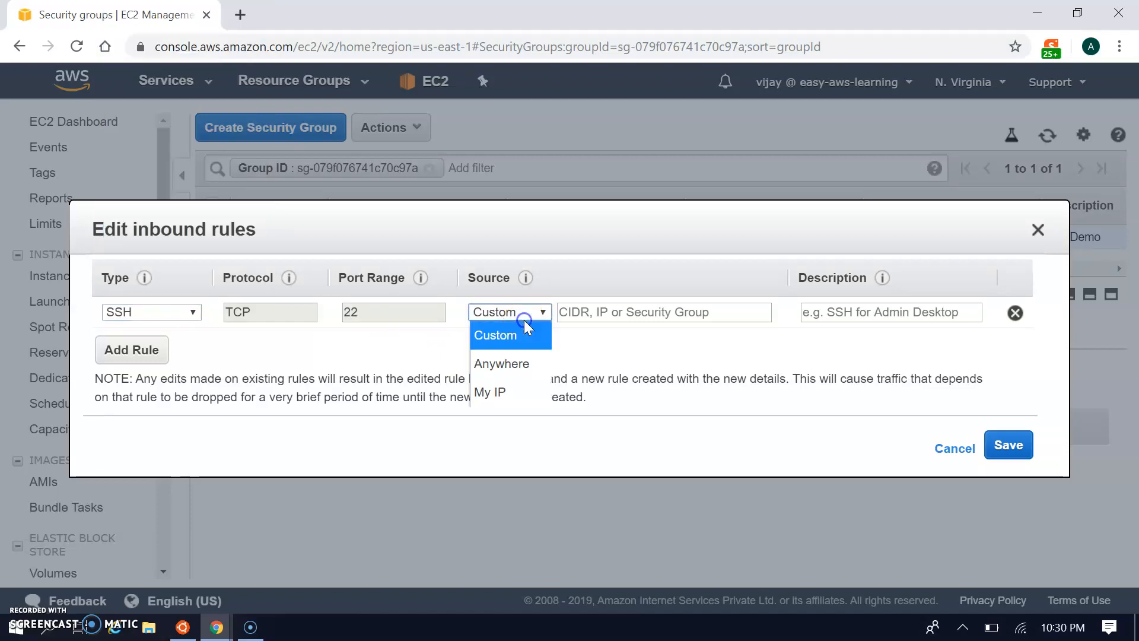
click(501, 364)
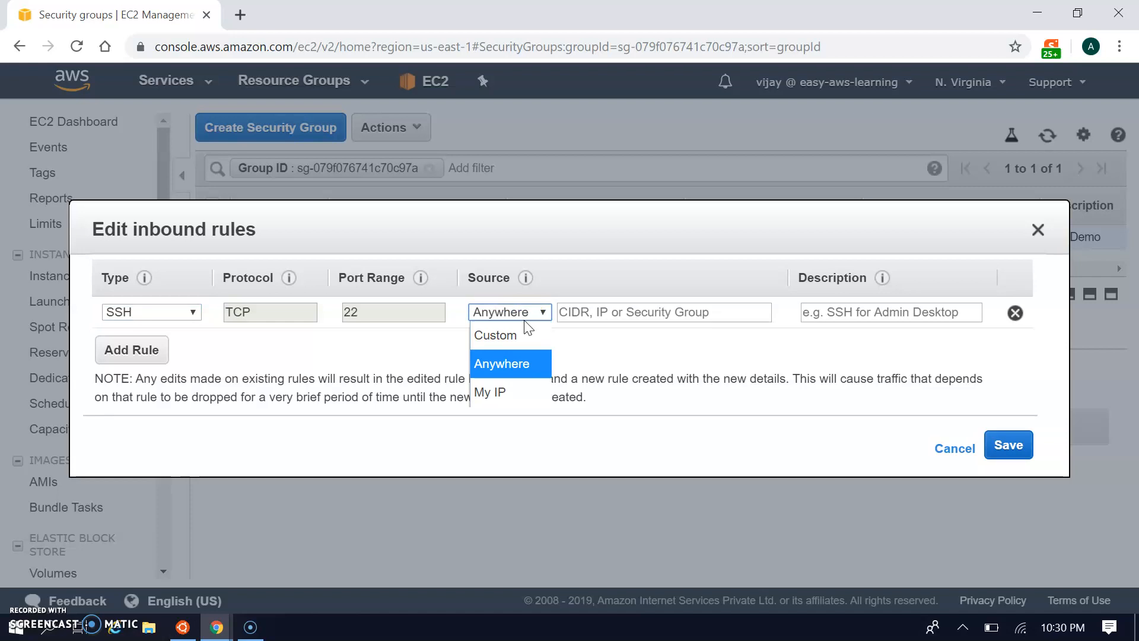
click(501, 364)
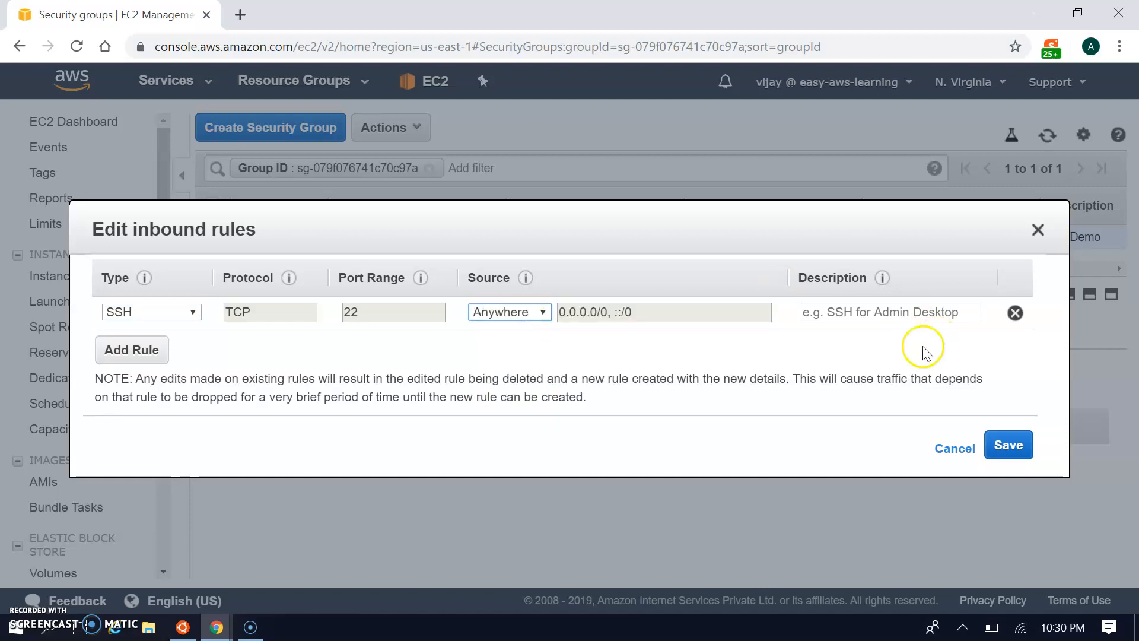
Describe the rule as 'SSH allow for all', save it, and return to the terminal.
click(890, 312)
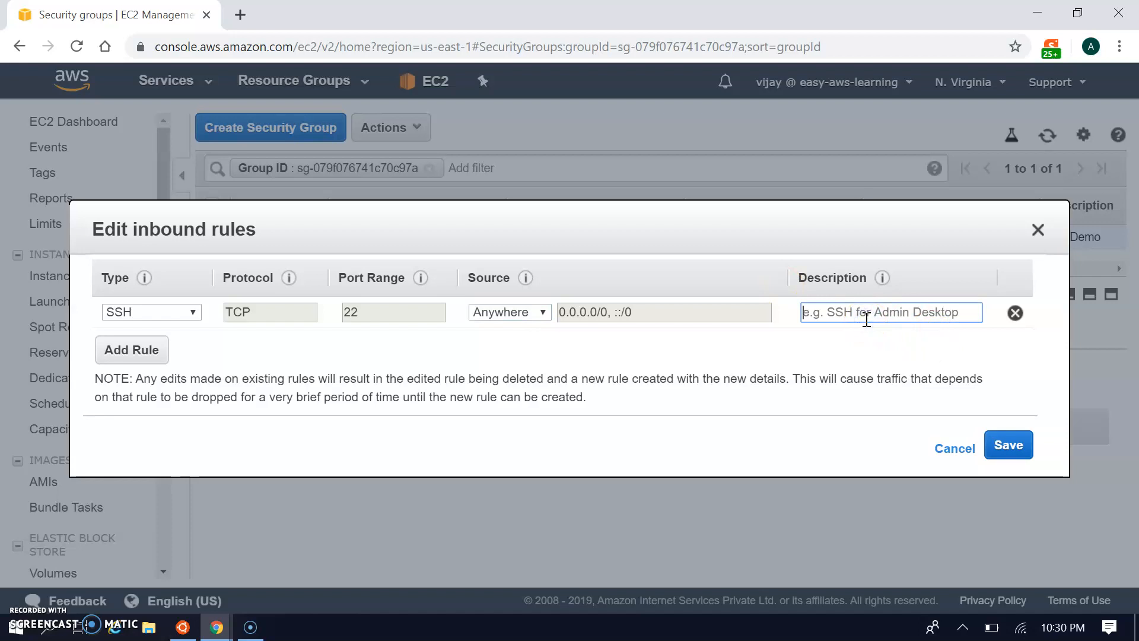
text(SSH)
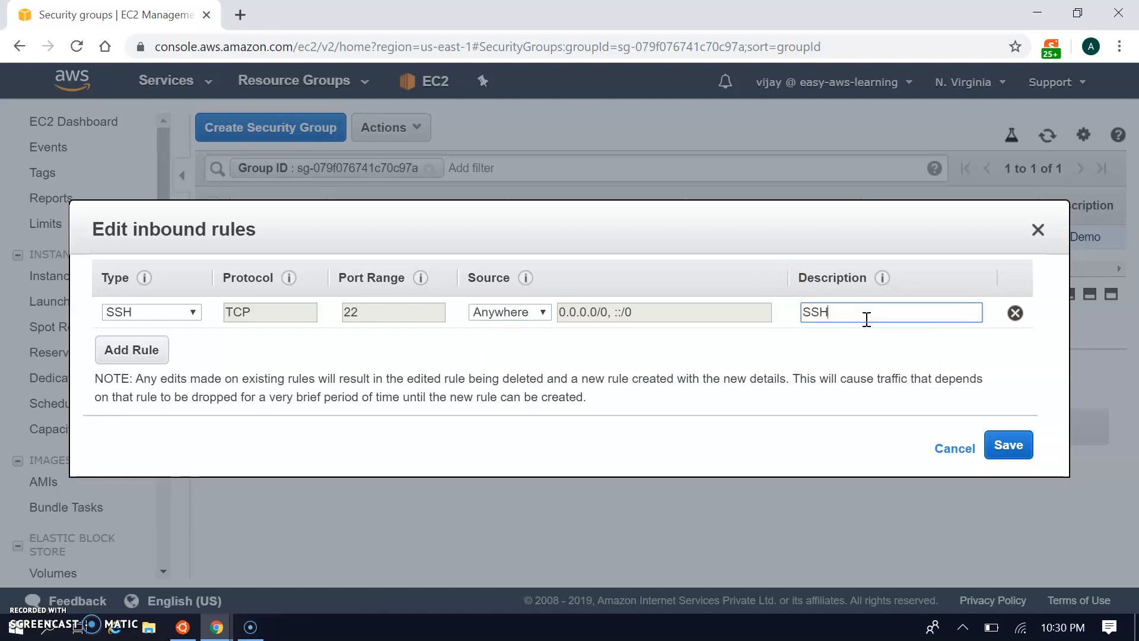
text(allow f)
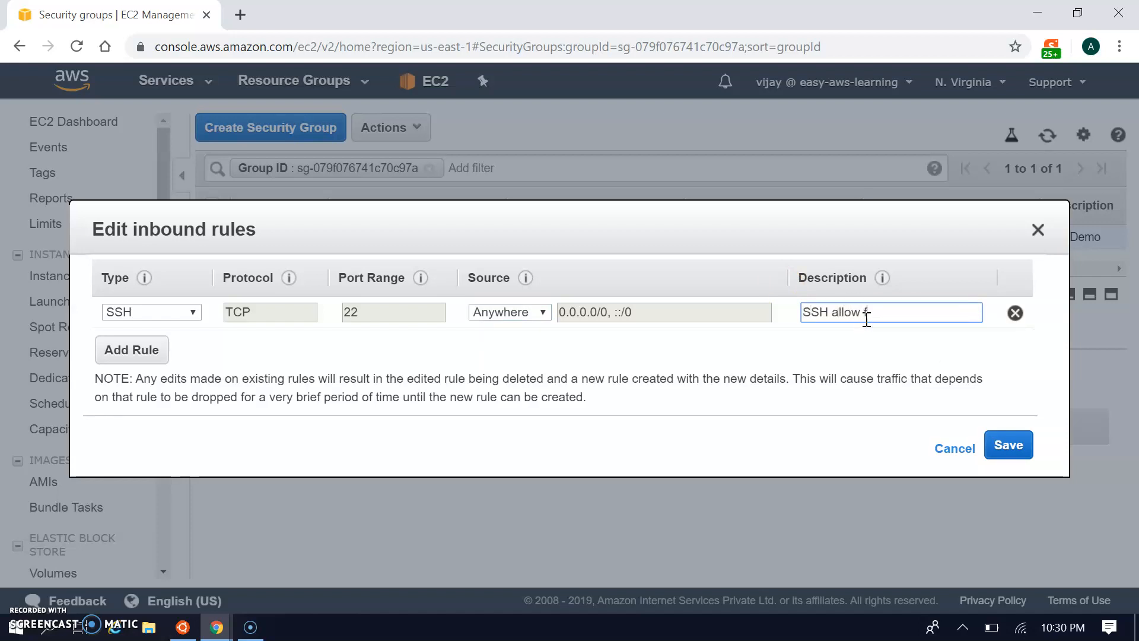
text(for all)
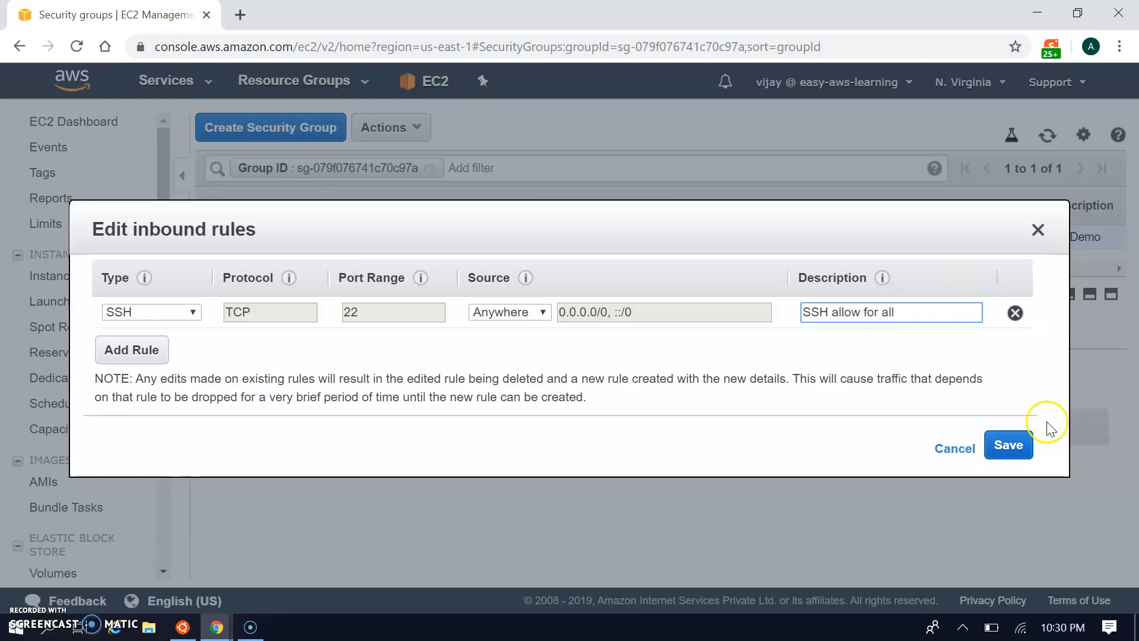
click(1007, 445)
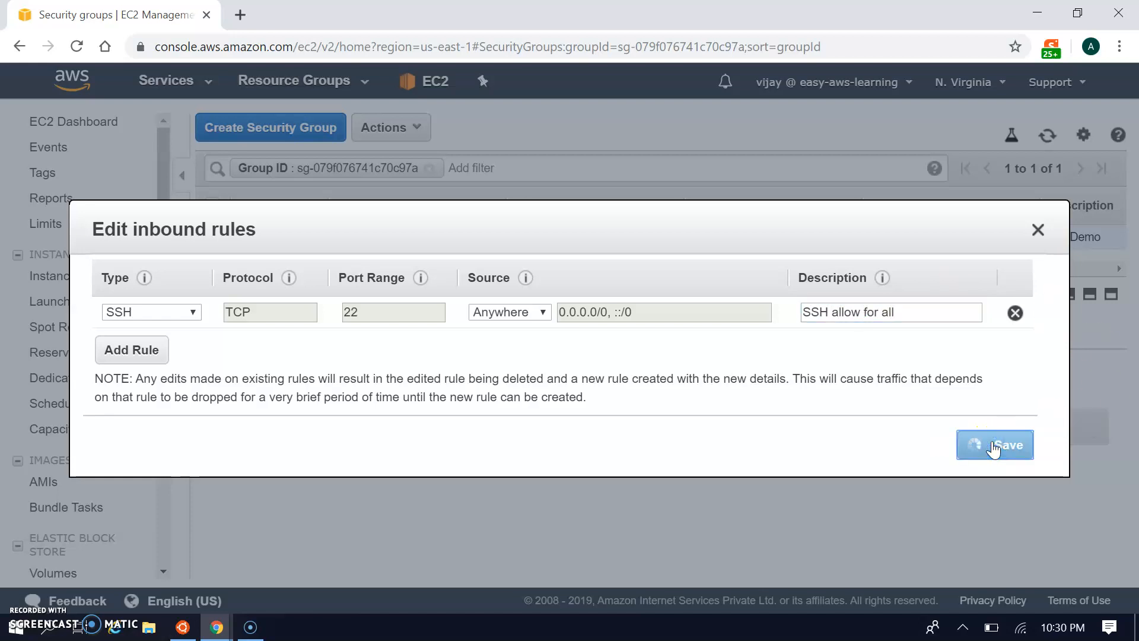
click(183, 626)
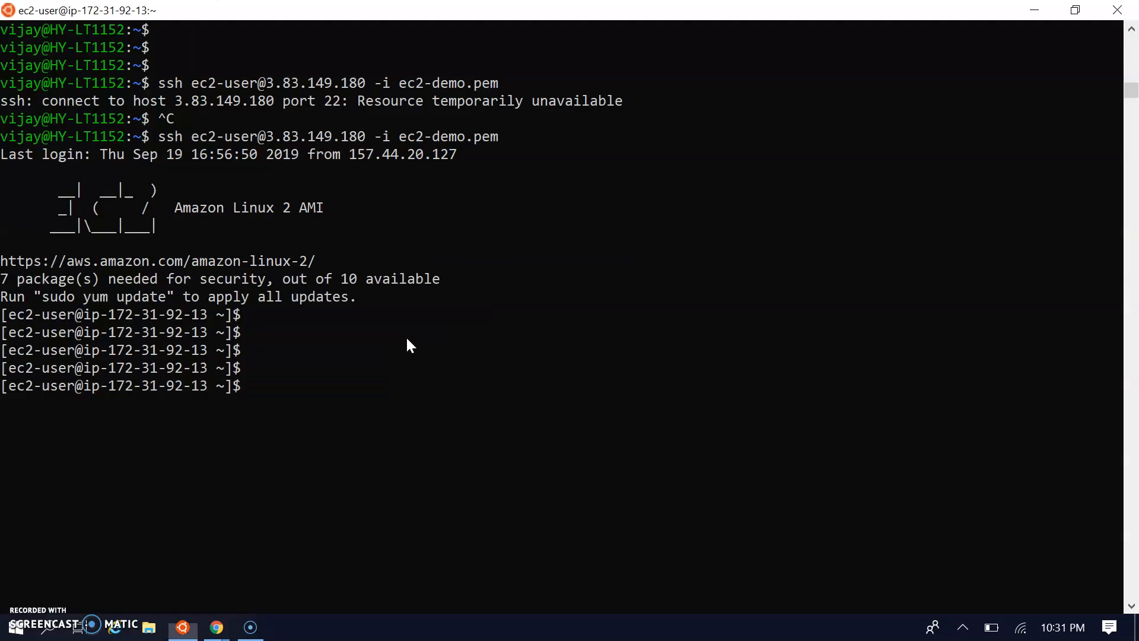
Enter ping google.com at the instance prompt over the SSH session.
text(ping)
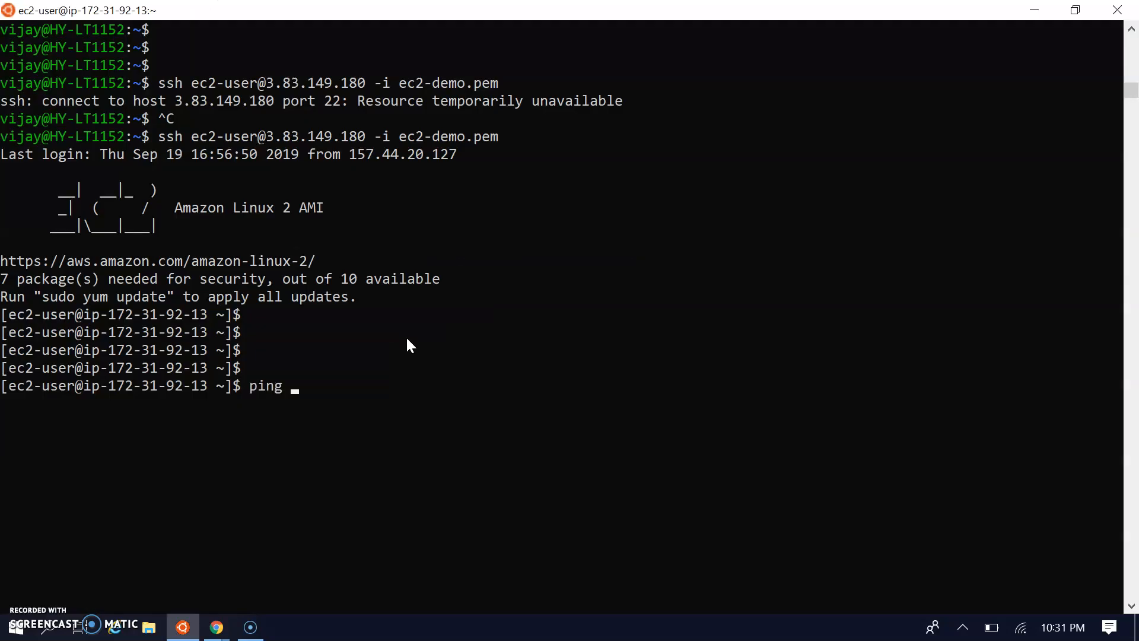
text(google)
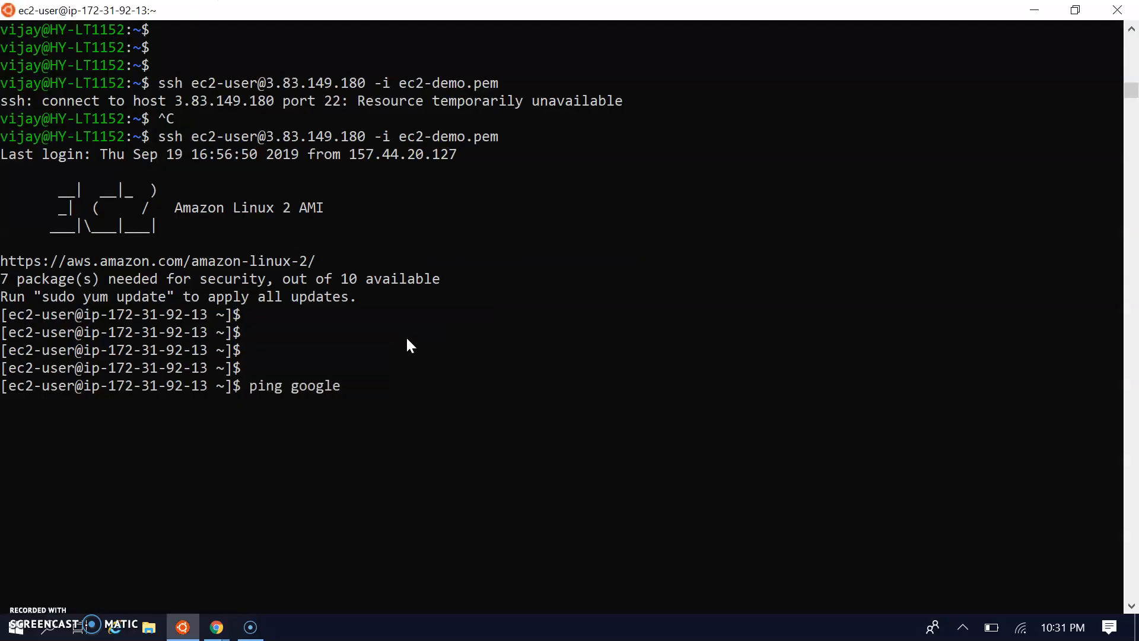
text(.com)
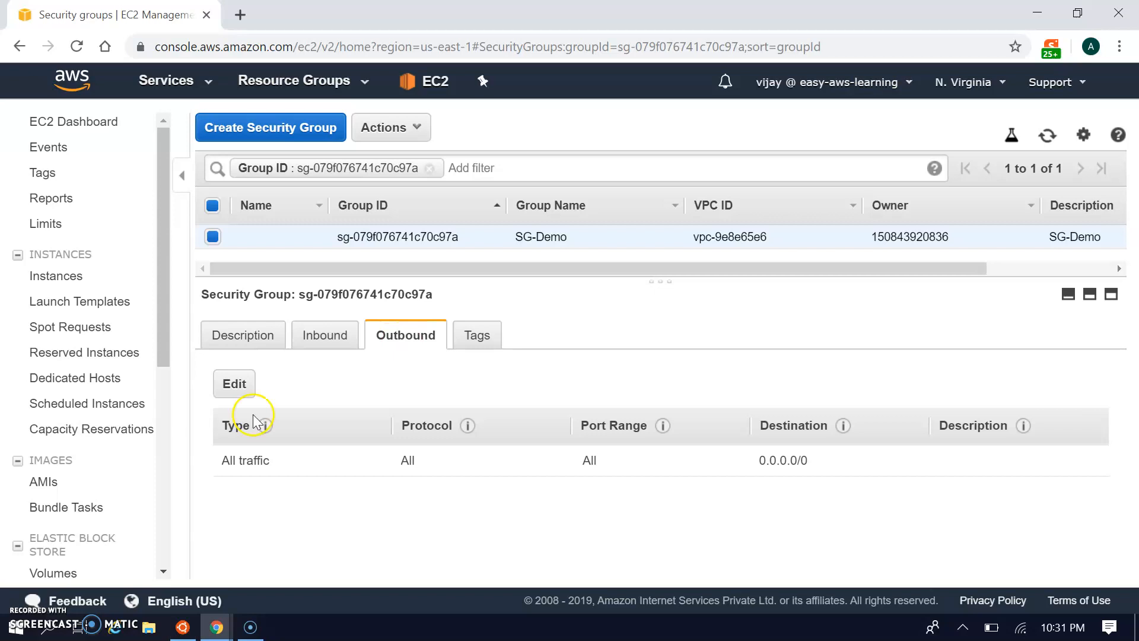
Delete SG-Demo's All traffic outbound rule and save, leaving no outbound rules.
click(234, 383)
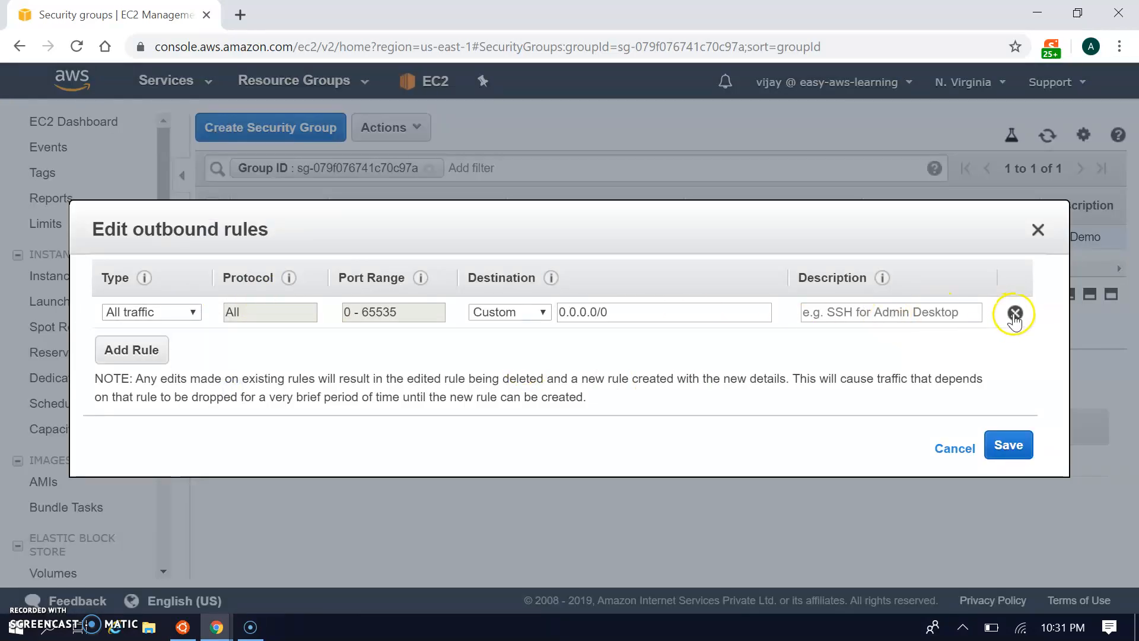
click(1015, 312)
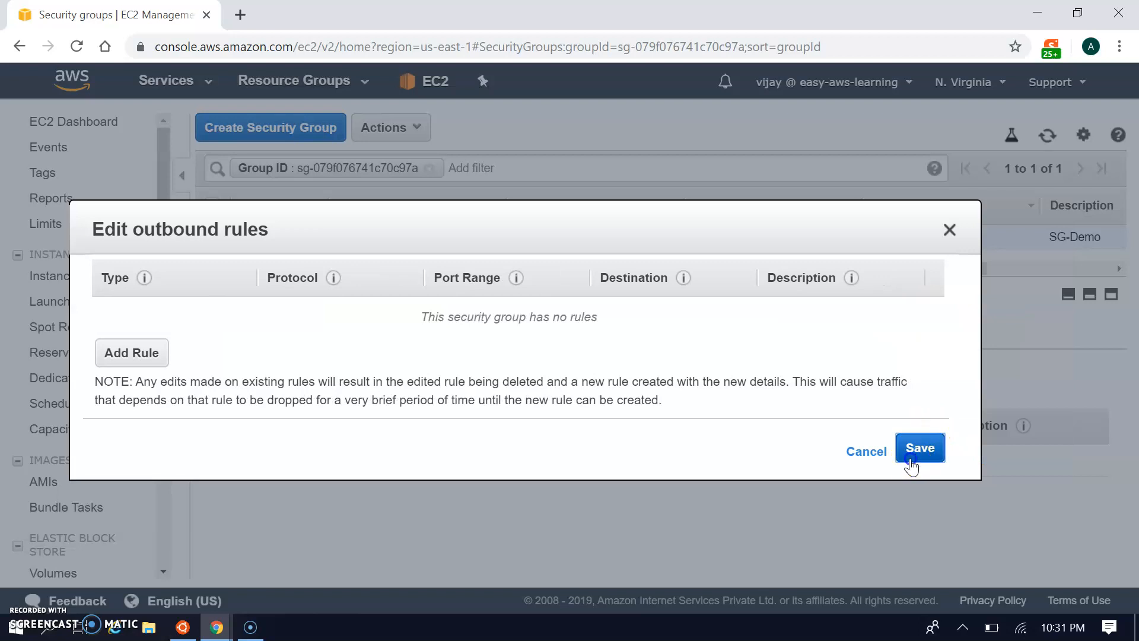
click(920, 448)
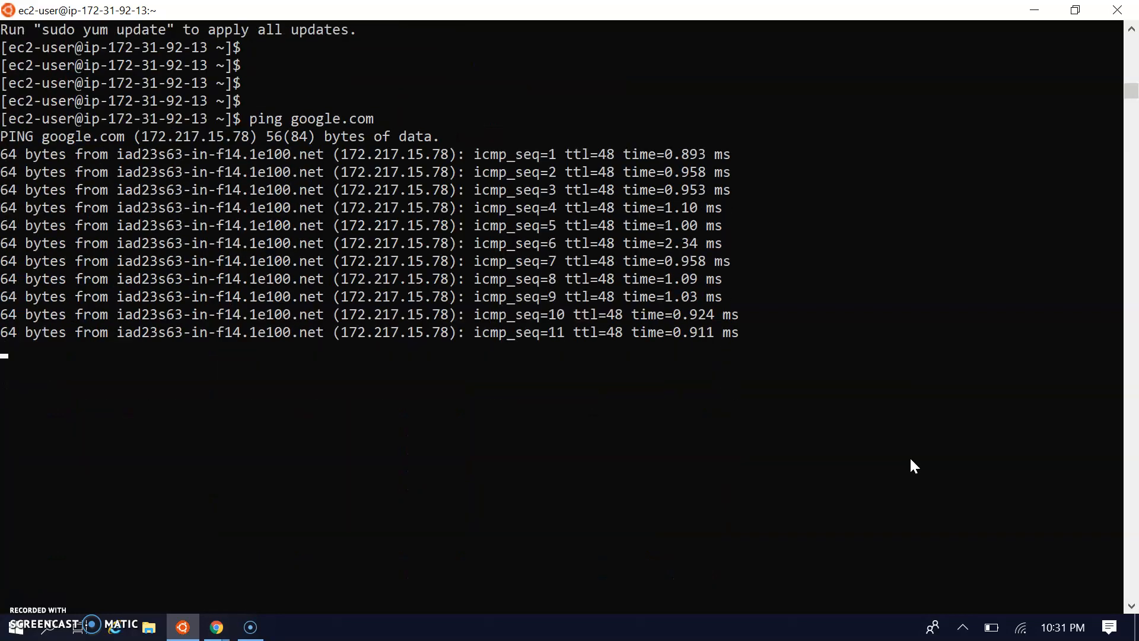
Restore SG-Demo's outbound All traffic rule to destination Anywhere, save it, and check the ping in the terminal.
click(216, 627)
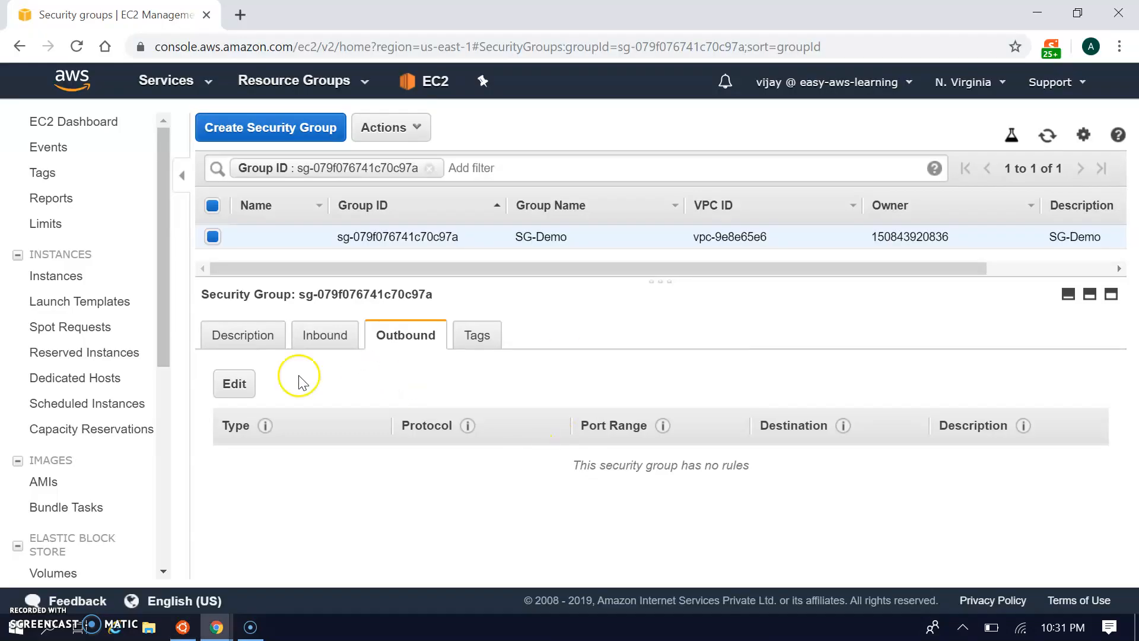
click(233, 383)
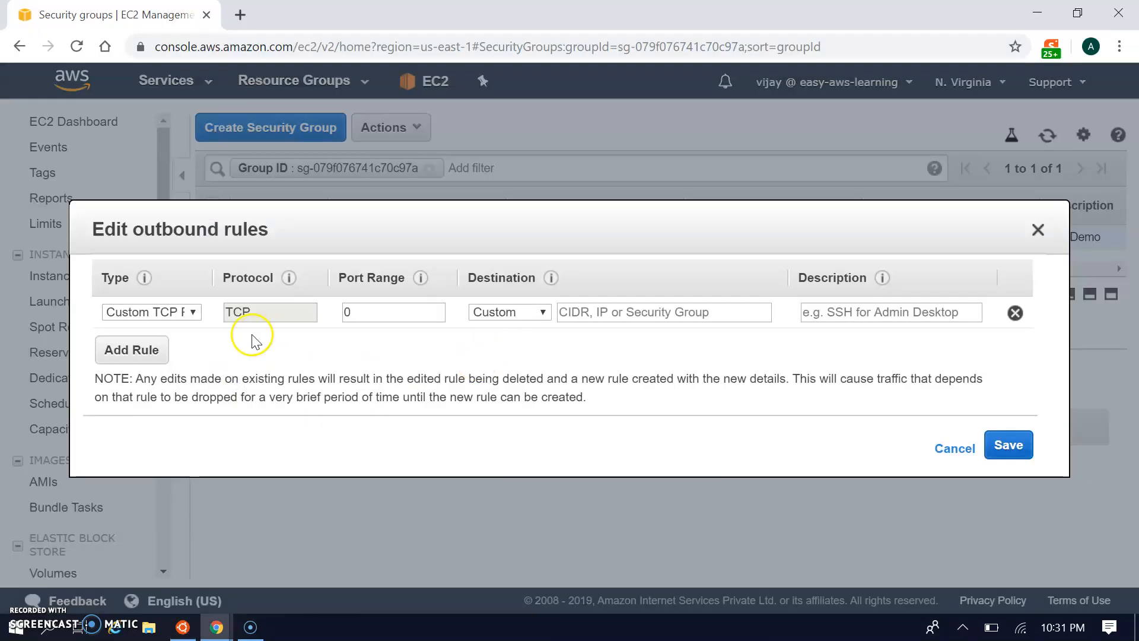
click(151, 312)
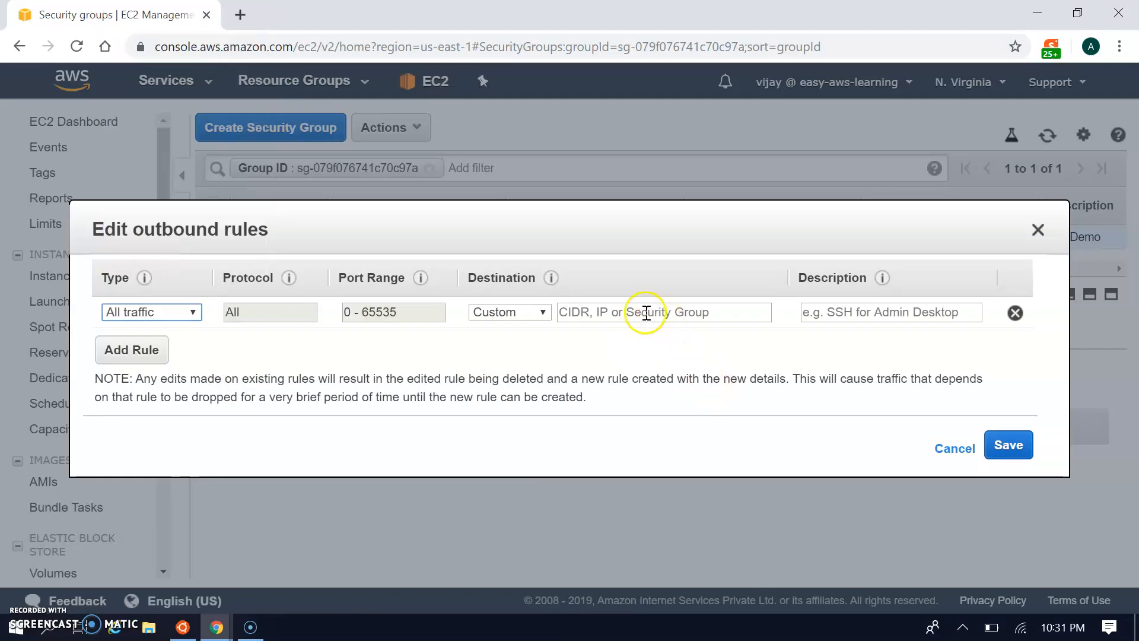
click(509, 312)
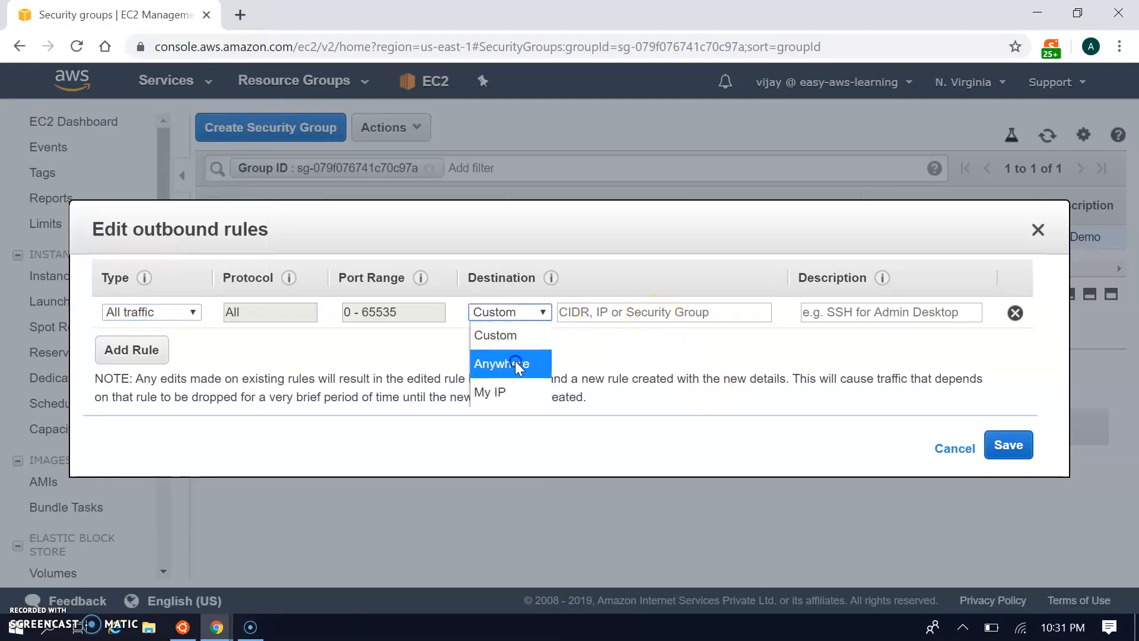
click(501, 363)
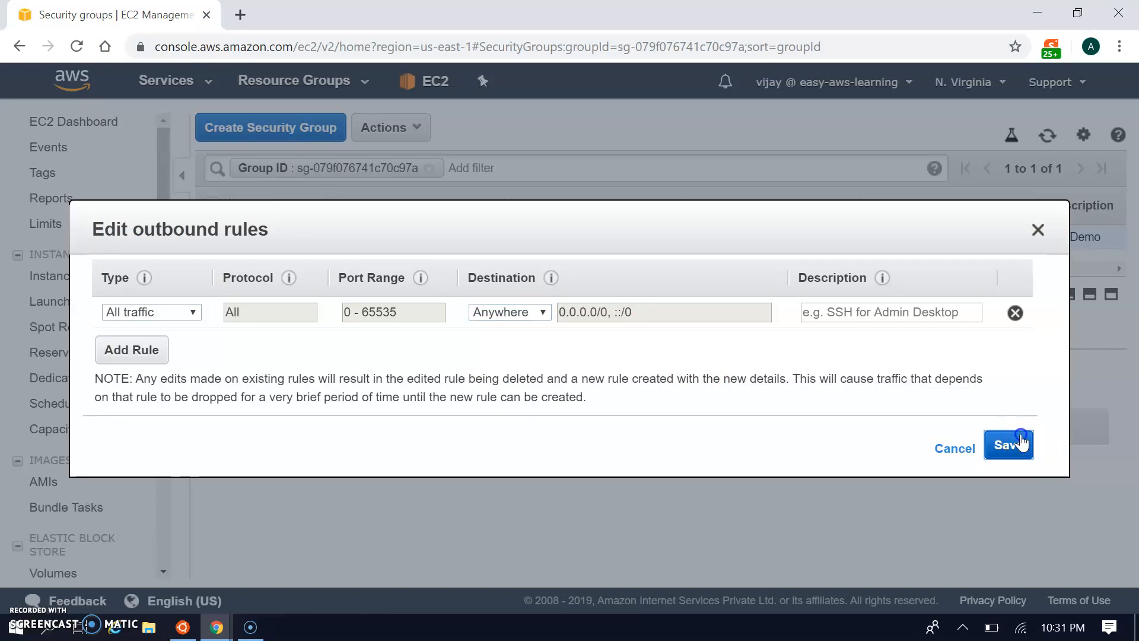
click(1009, 444)
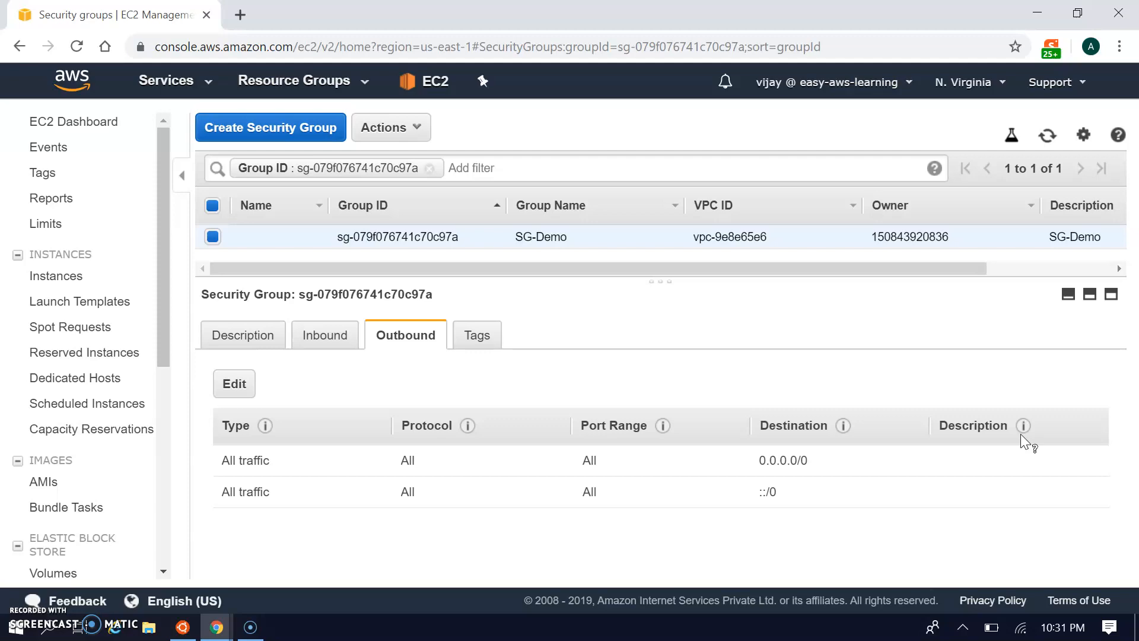
click(183, 627)
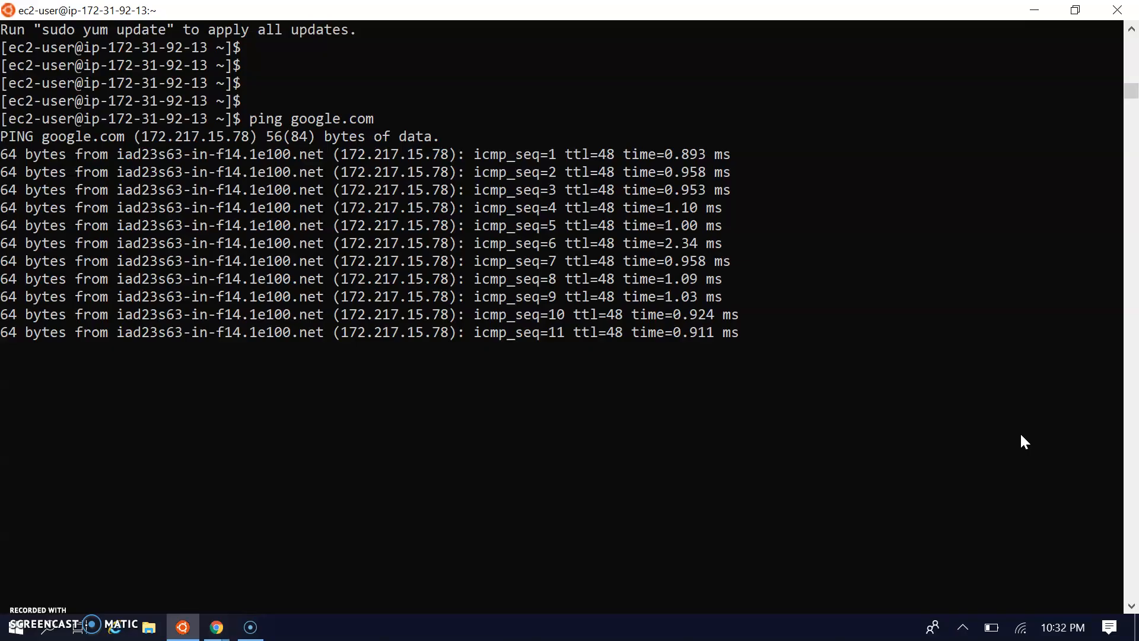